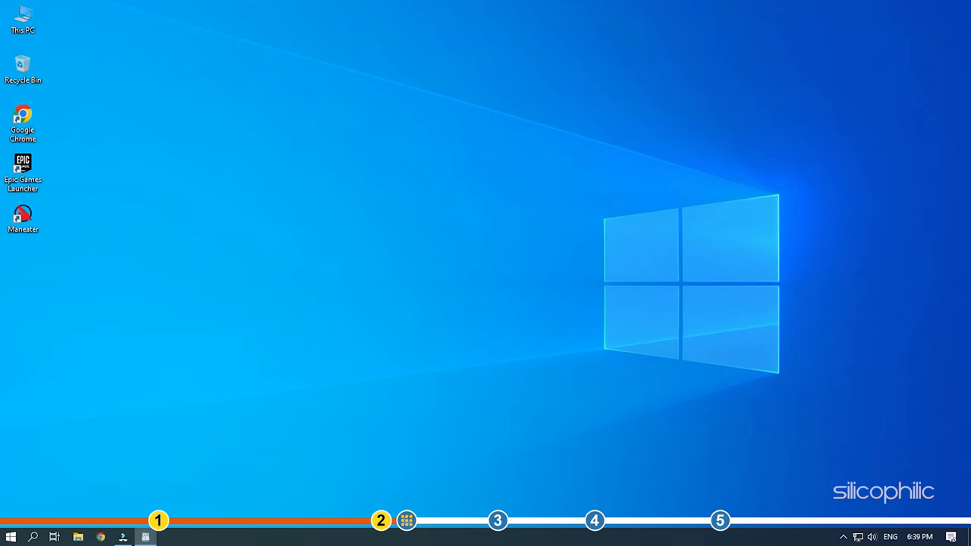
Launch Device Manager by running devmgmt from the Run dialog.
key(Win+r)
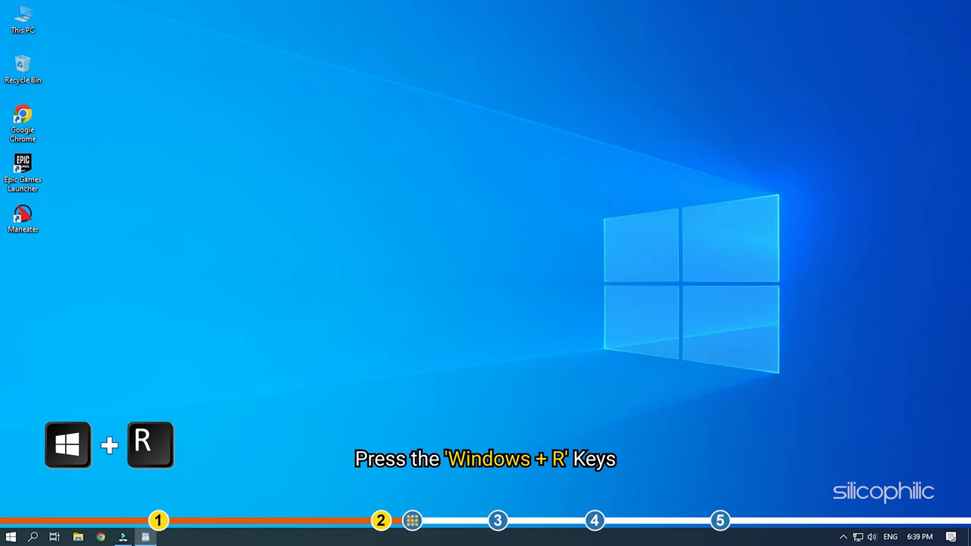
key(win+r)
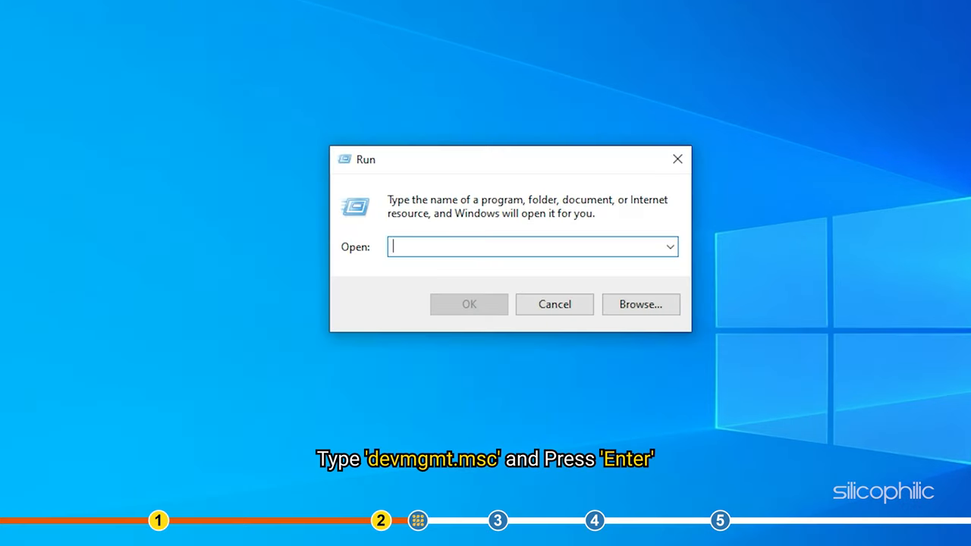
text(devmgmt.msc)
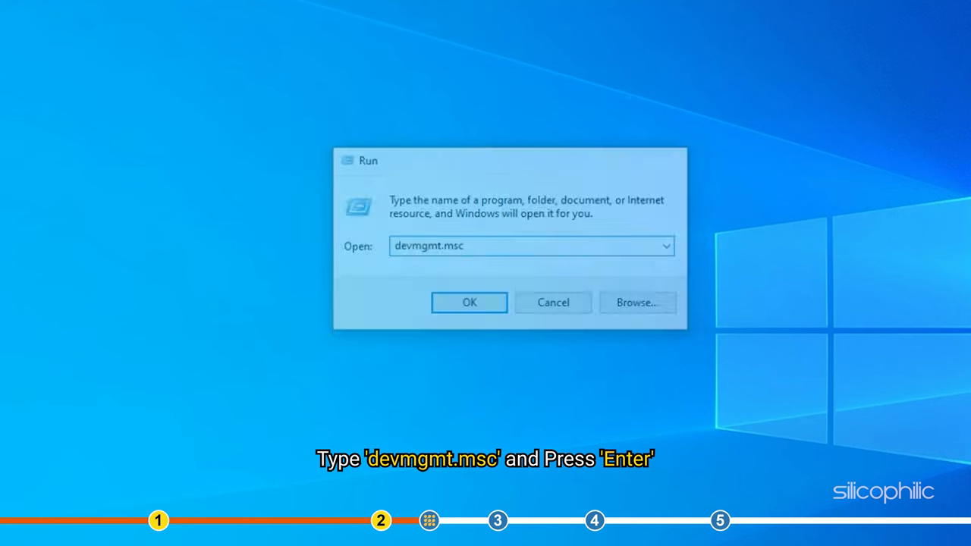
key(enter)
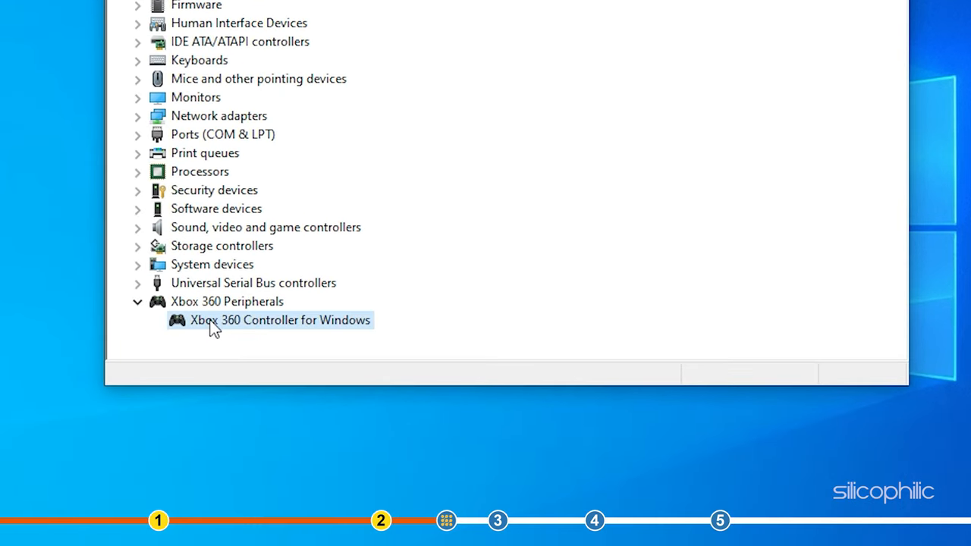
Disable the Xbox 360 Controller for Windows, re-enable it, and accept the restart.
right_click(280, 320)
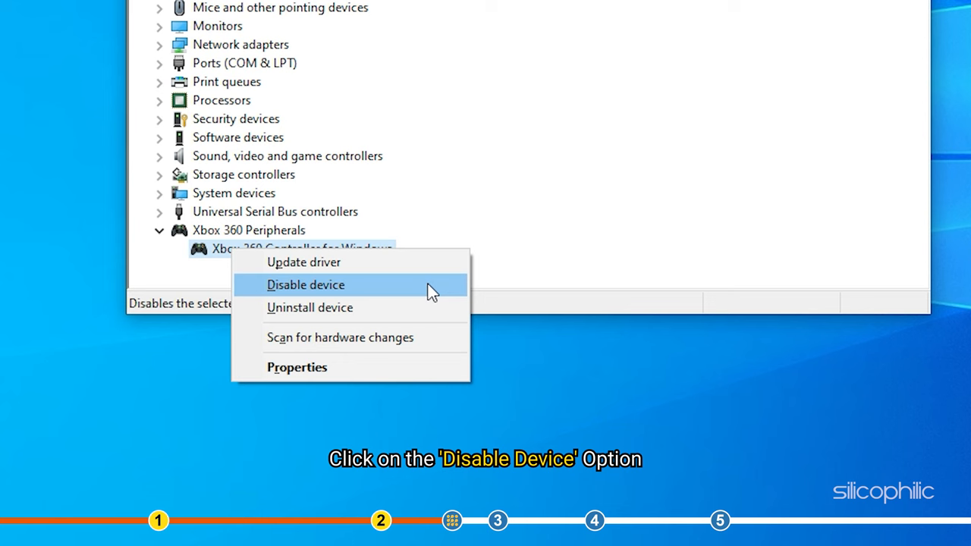
click(306, 285)
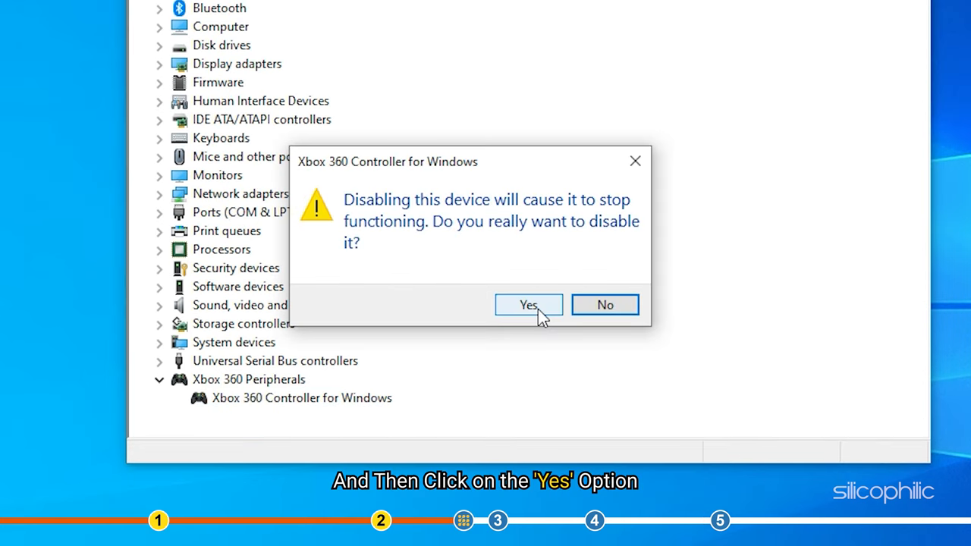
click(528, 304)
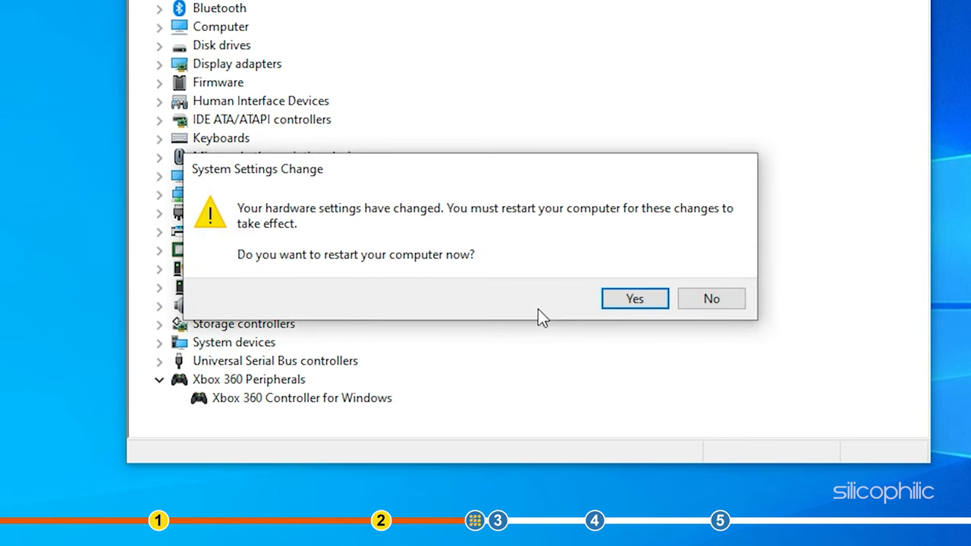
click(712, 298)
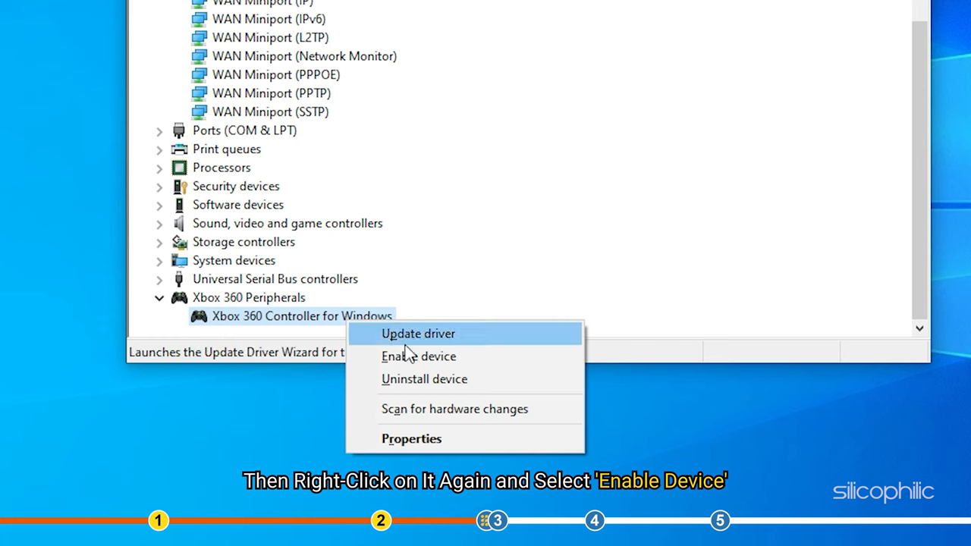
click(419, 356)
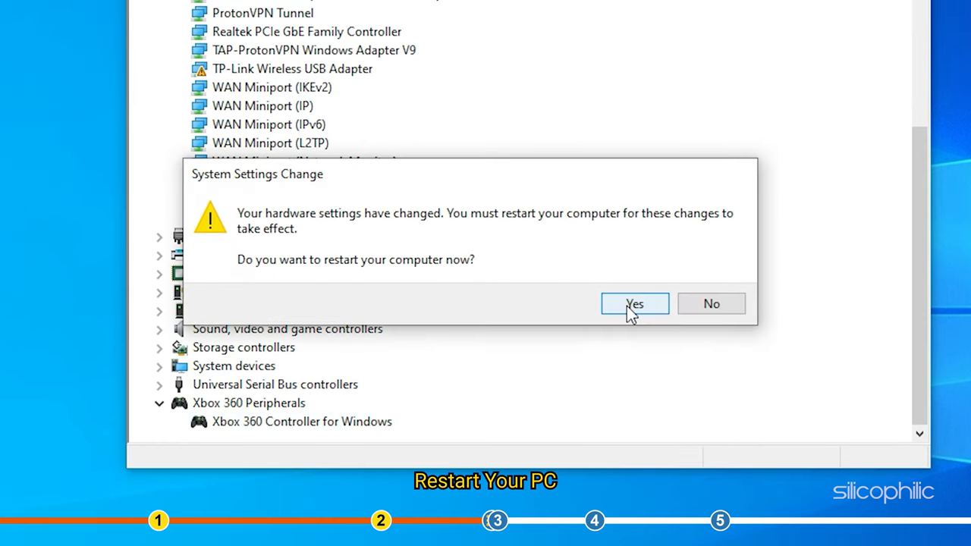
click(634, 303)
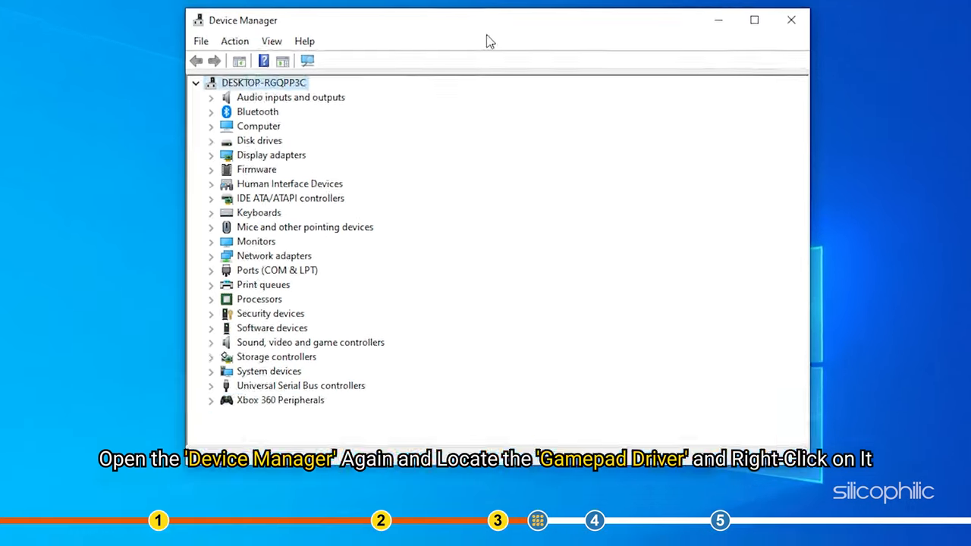
Uninstall the Xbox 360 Controller for Windows device and accept the restart prompt.
right_click(302, 289)
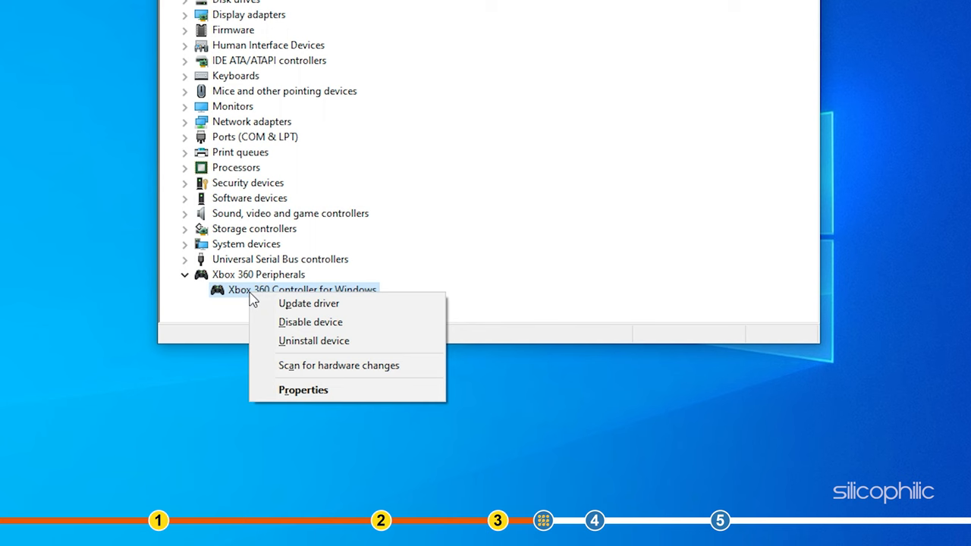
mouse_move(313, 340)
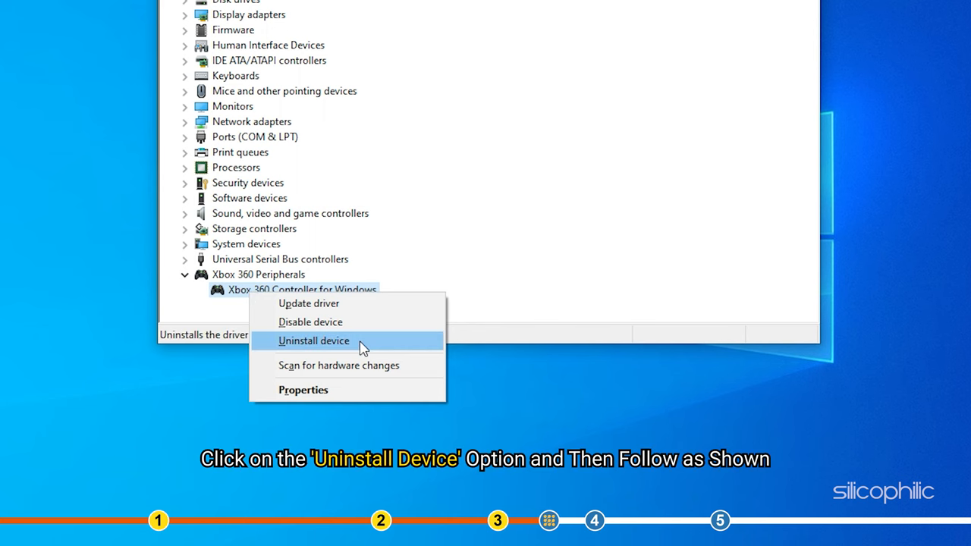
click(314, 340)
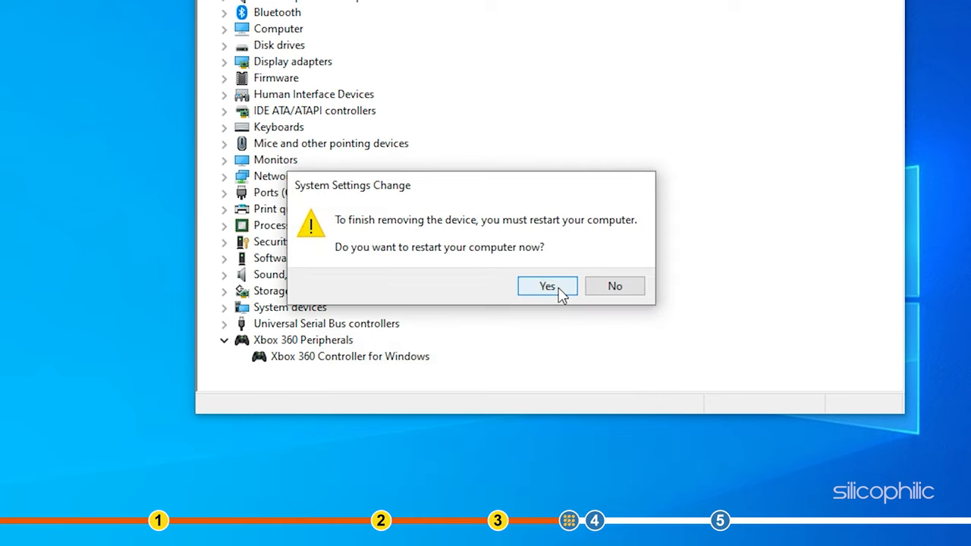
click(614, 287)
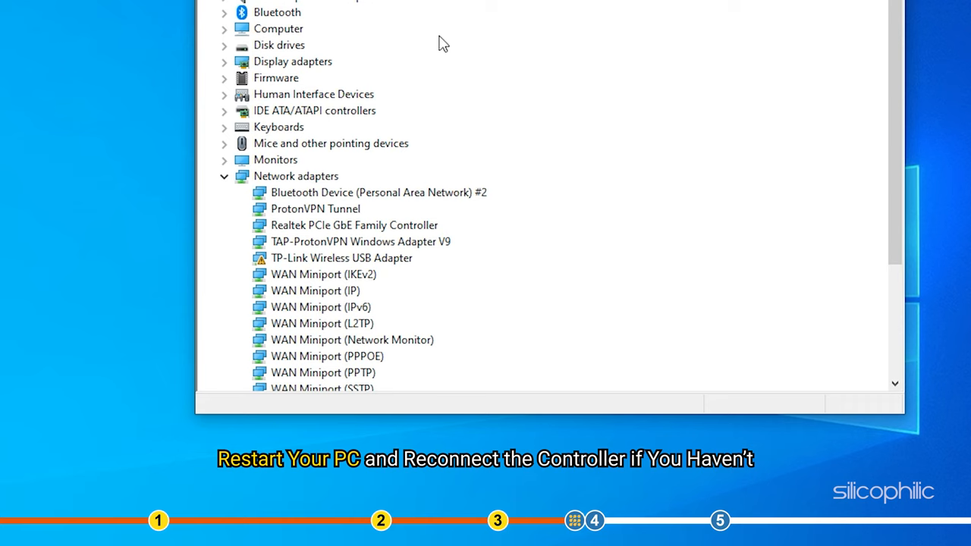
click(225, 176)
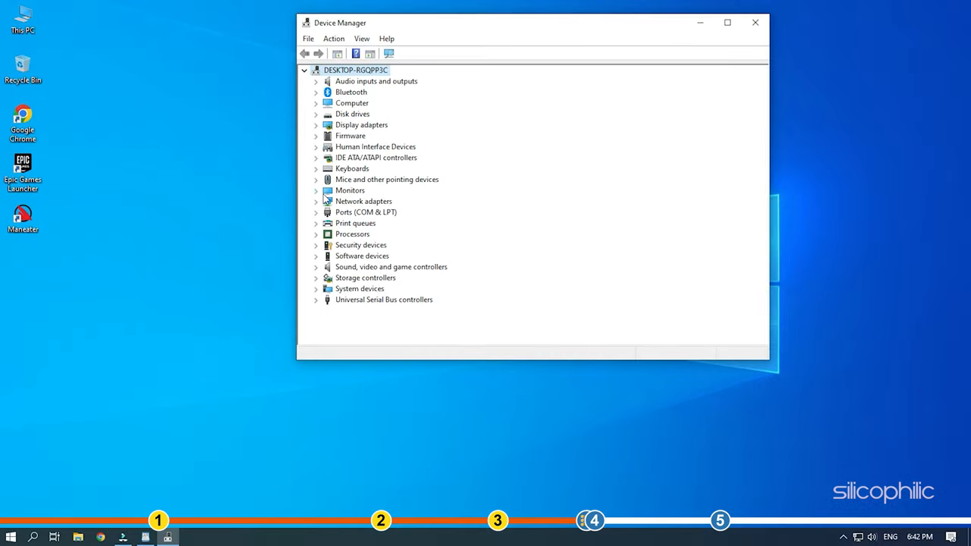
Scan for hardware changes from the Action menu to redetect the controller.
click(334, 39)
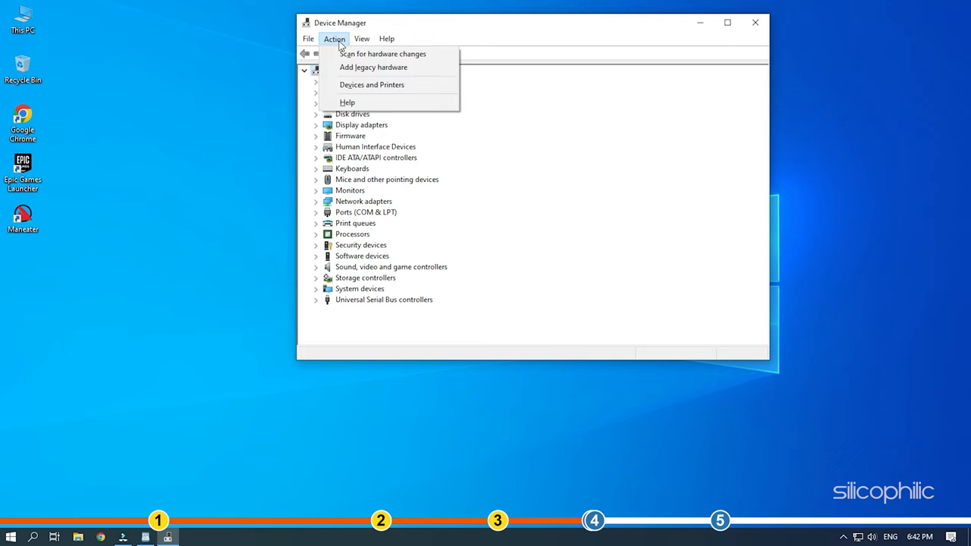
click(755, 22)
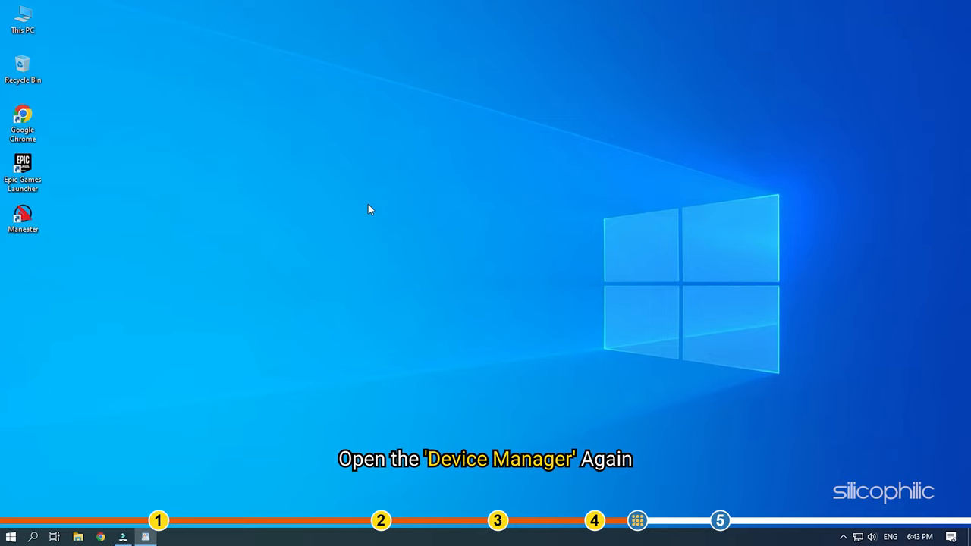
Reopen Device Manager and uncheck power-saving turn-off for the first USB Root Hub (USB 3.0).
click(146, 537)
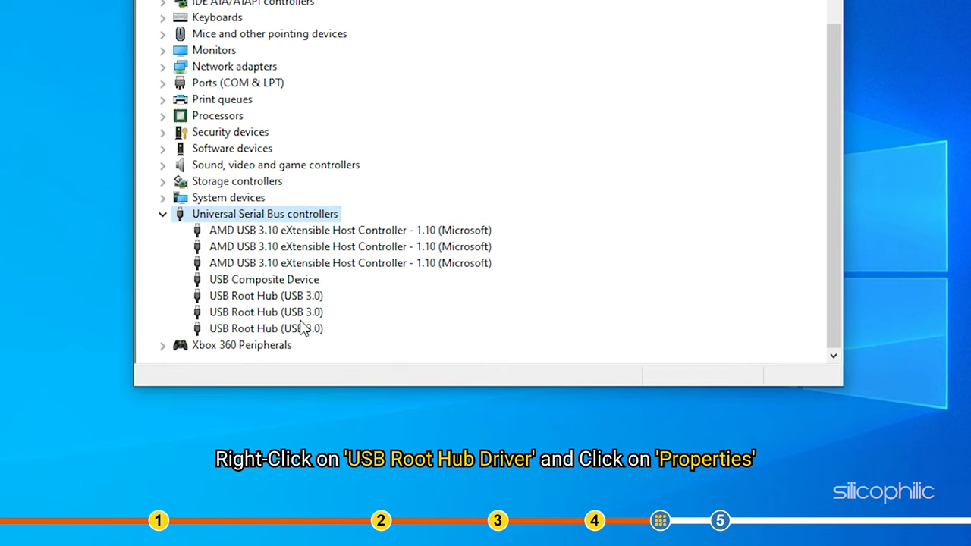
click(265, 296)
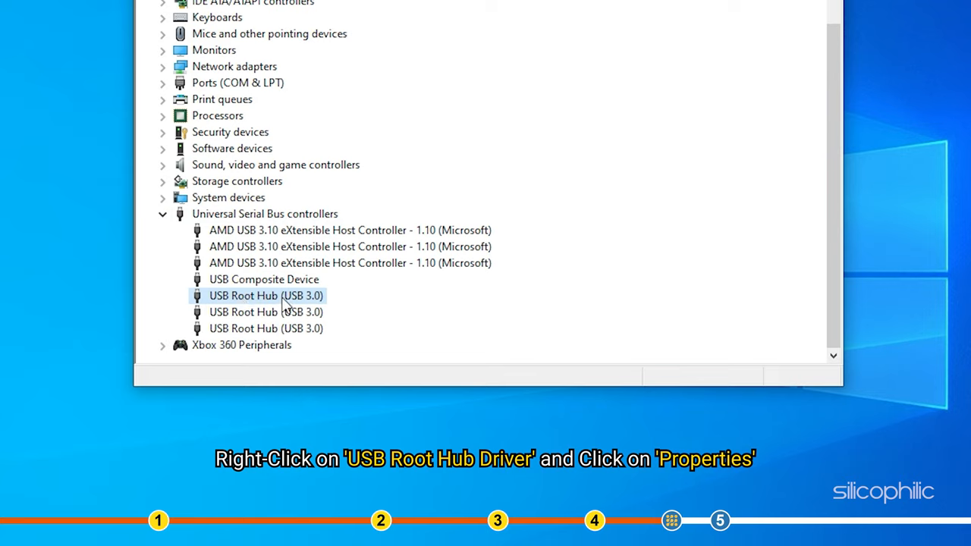
right_click(265, 295)
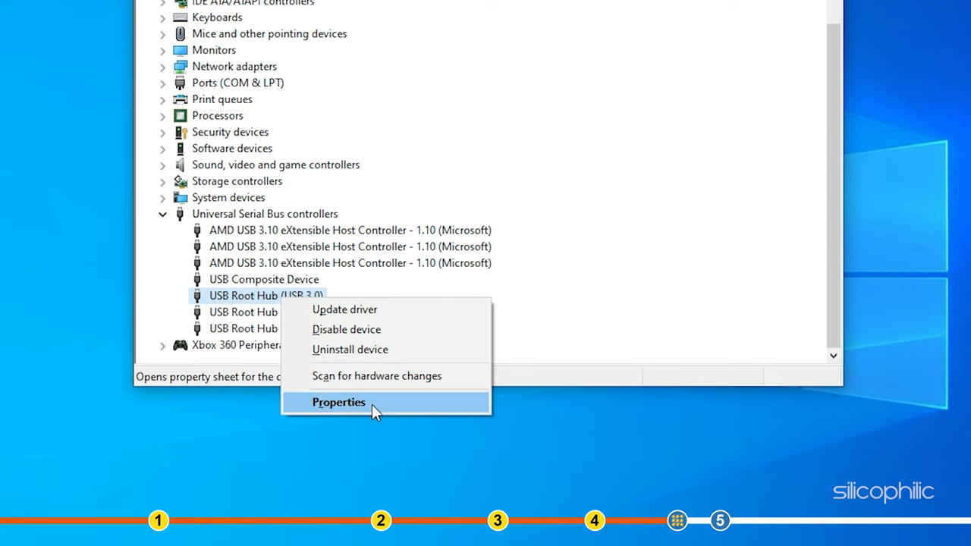
click(338, 402)
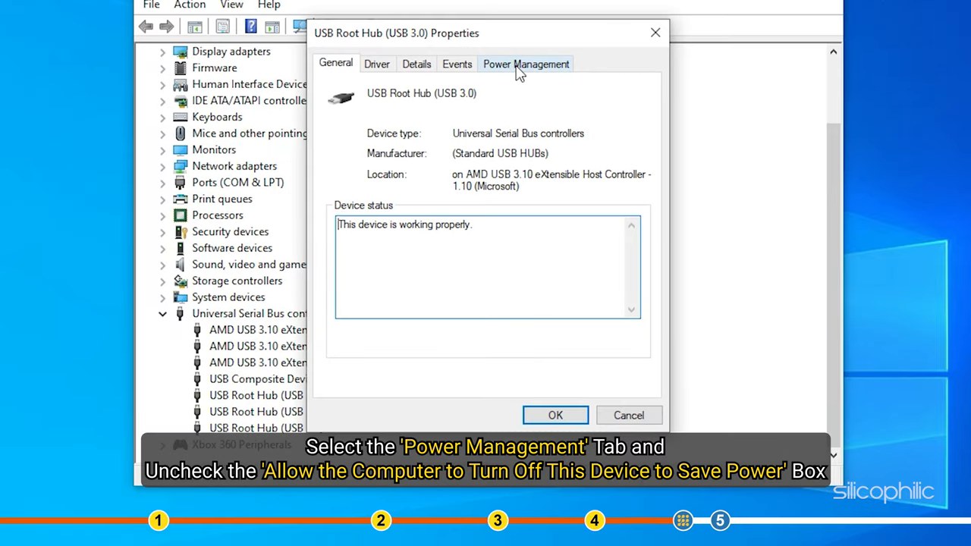
click(526, 63)
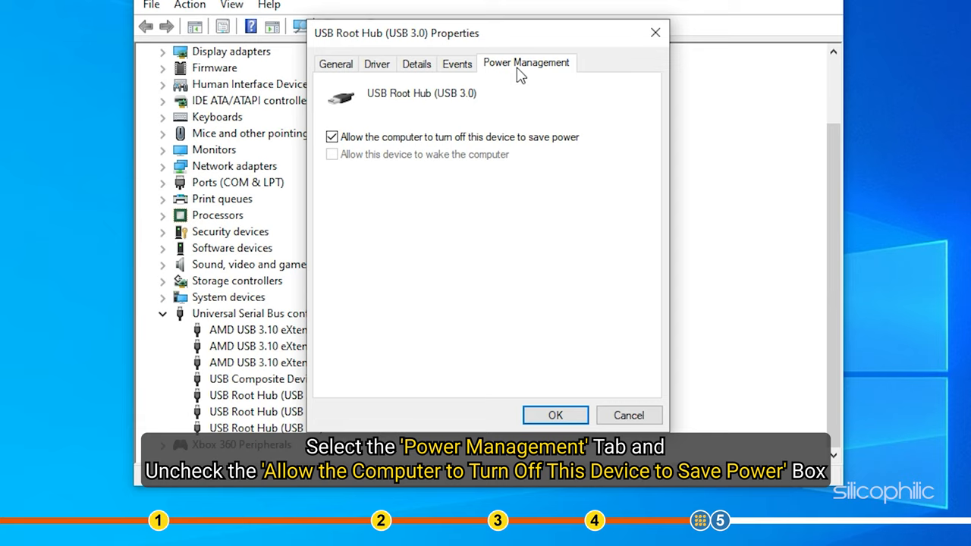
click(332, 138)
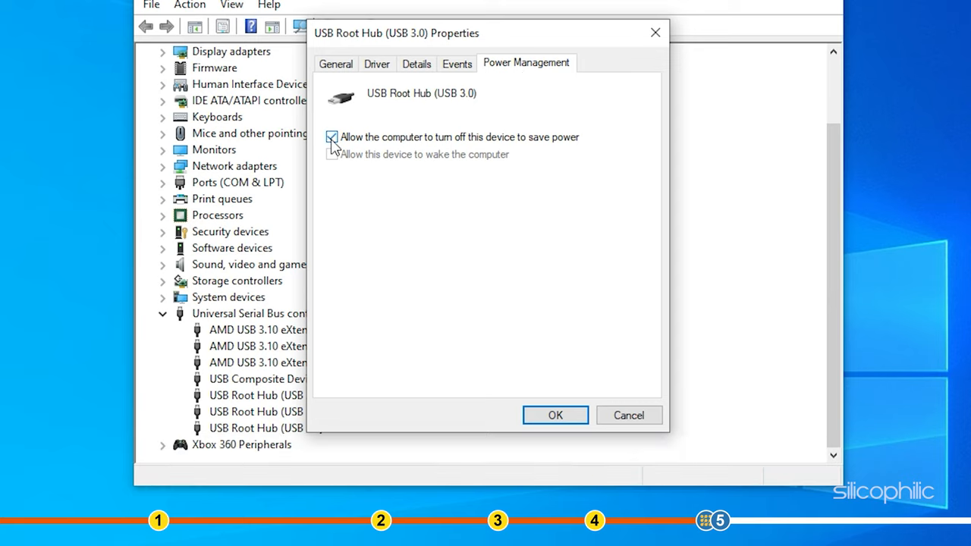
click(332, 138)
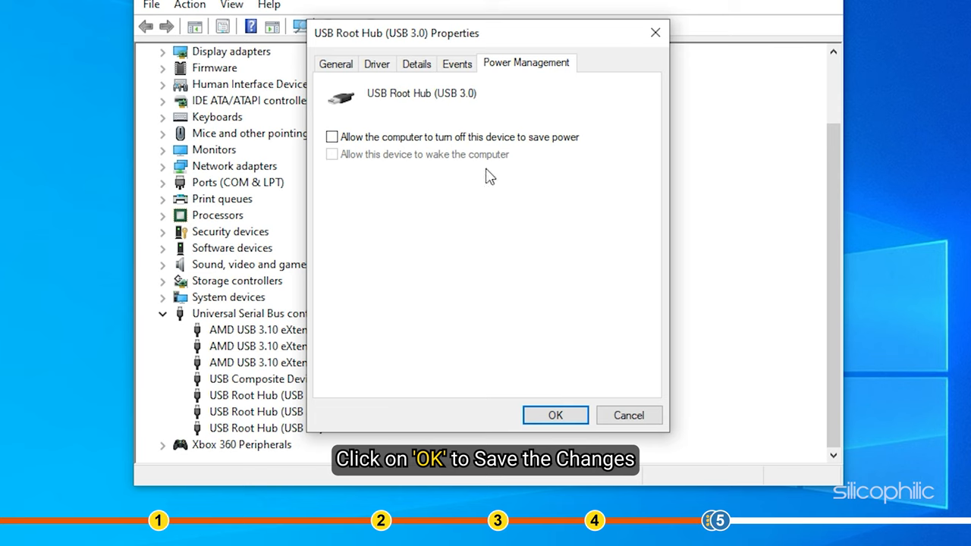
click(554, 415)
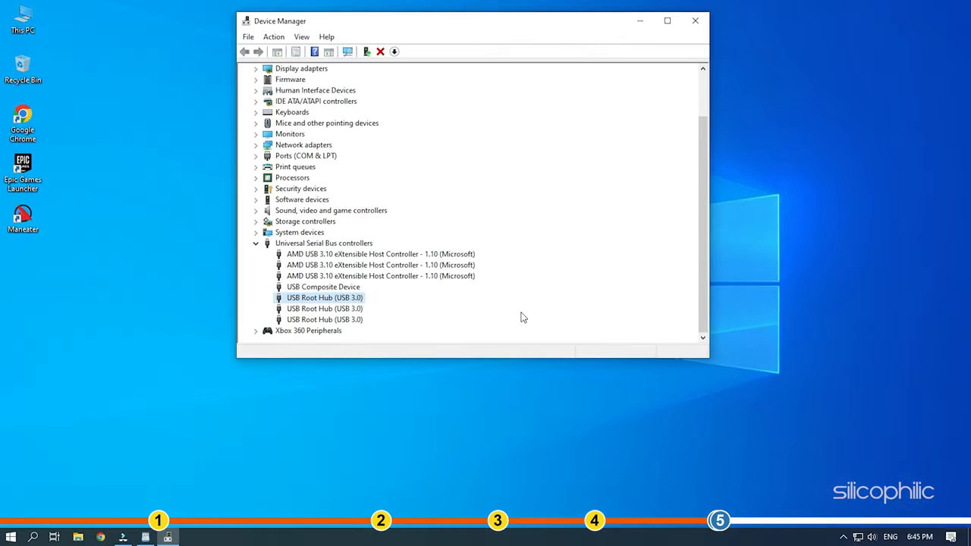
Close Device Manager and search Windows for 'power'.
click(695, 21)
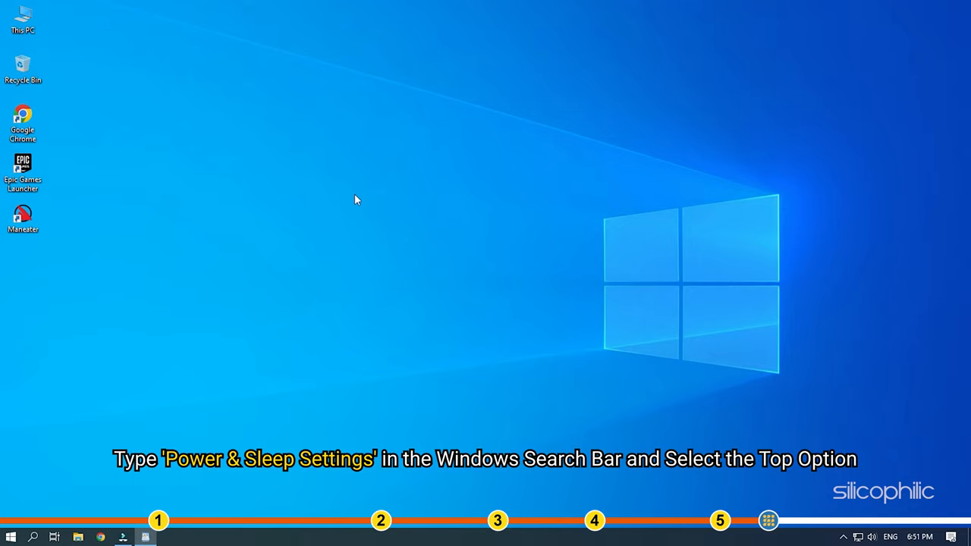
click(33, 537)
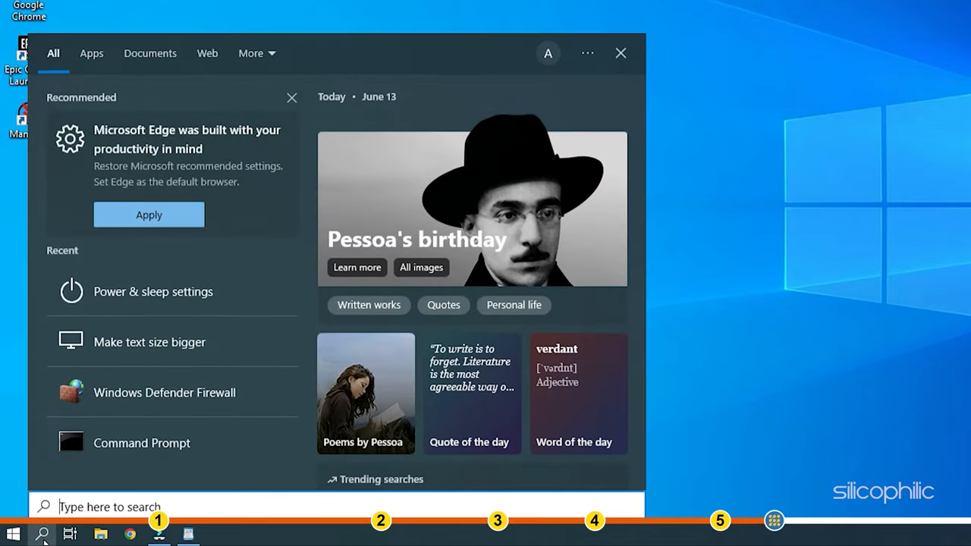
text(power)
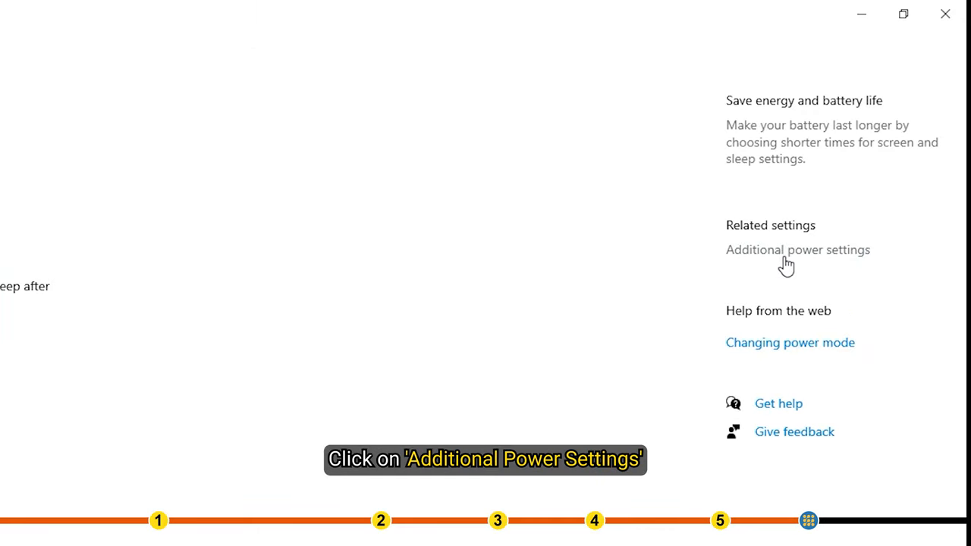
Open the High performance plan's advanced power settings via Additional power settings.
click(797, 249)
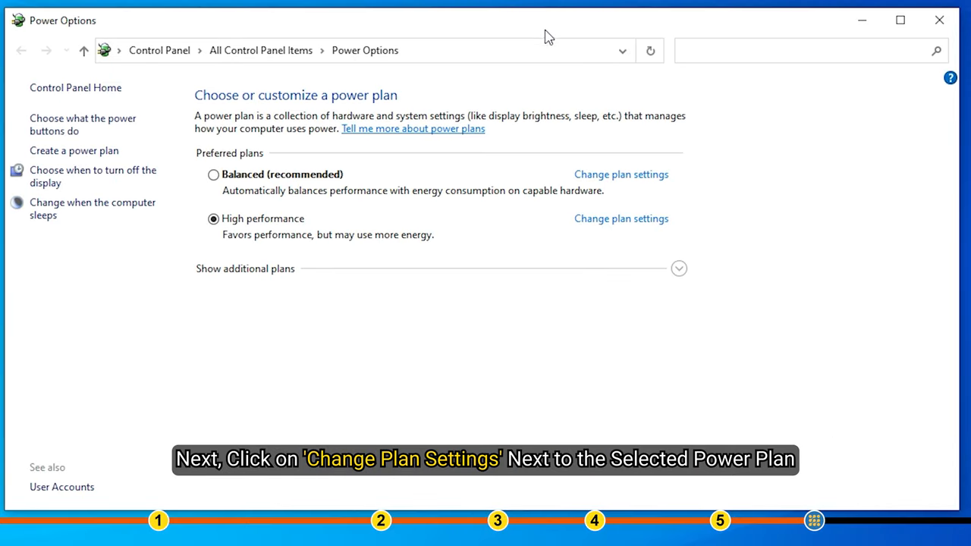
mouse_move(806, 187)
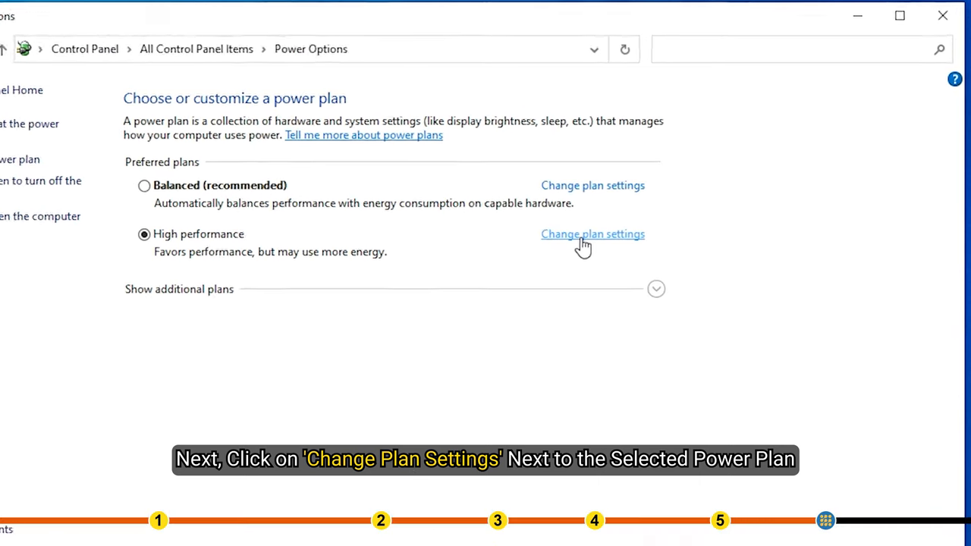
click(592, 233)
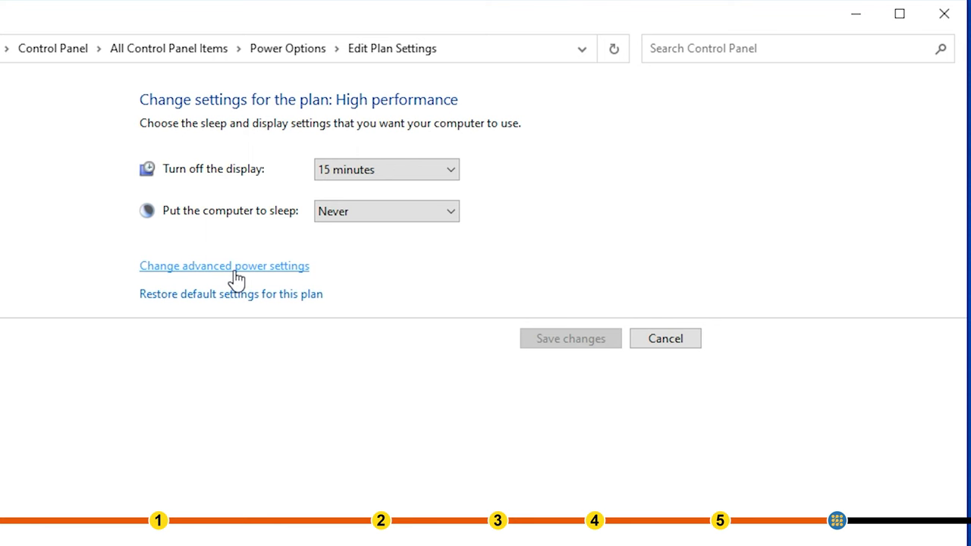
click(224, 265)
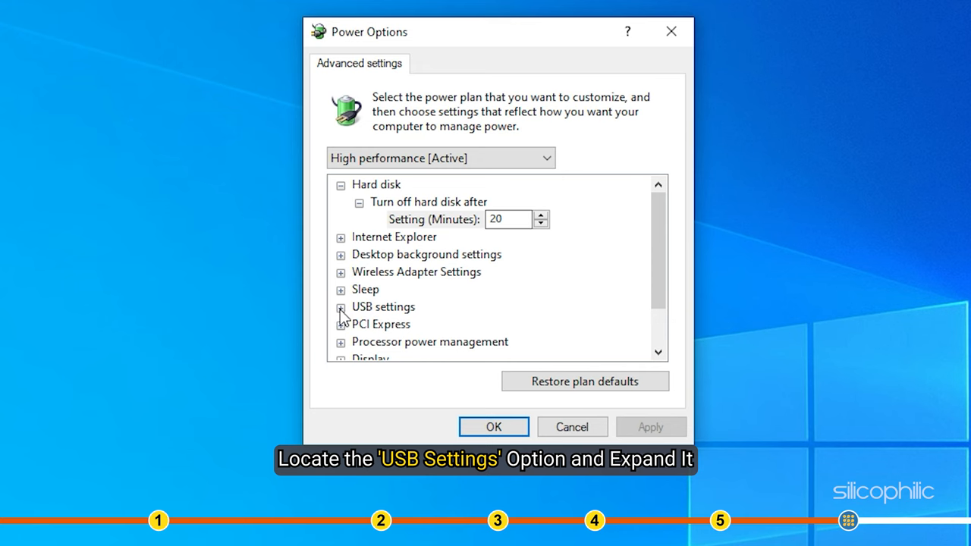
Set USB selective suspend to Disabled for High performance, apply, and close the dialogs.
click(341, 306)
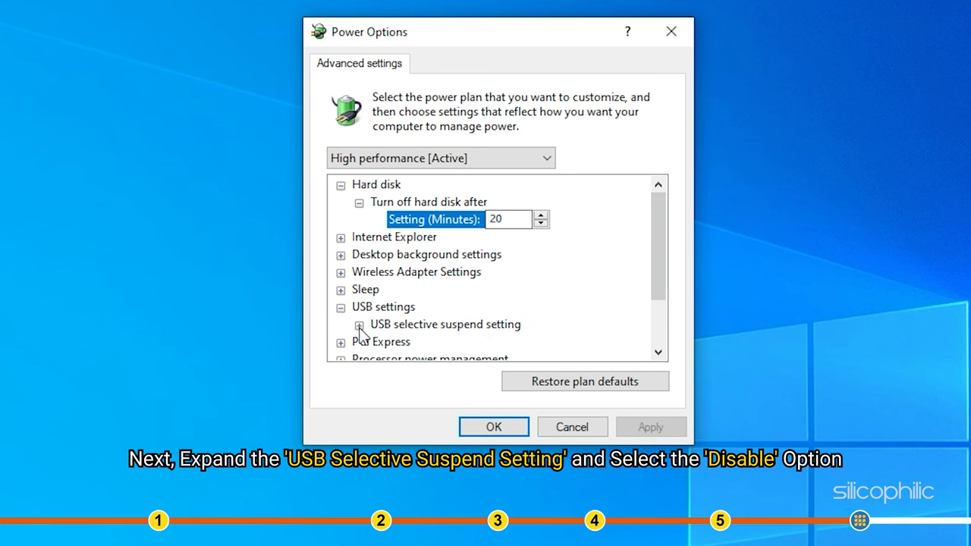
click(359, 325)
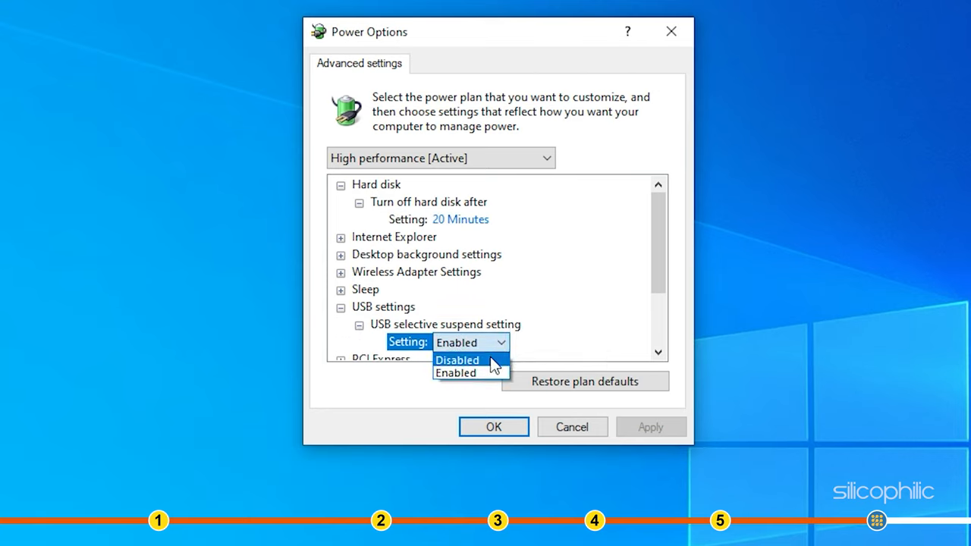
click(456, 360)
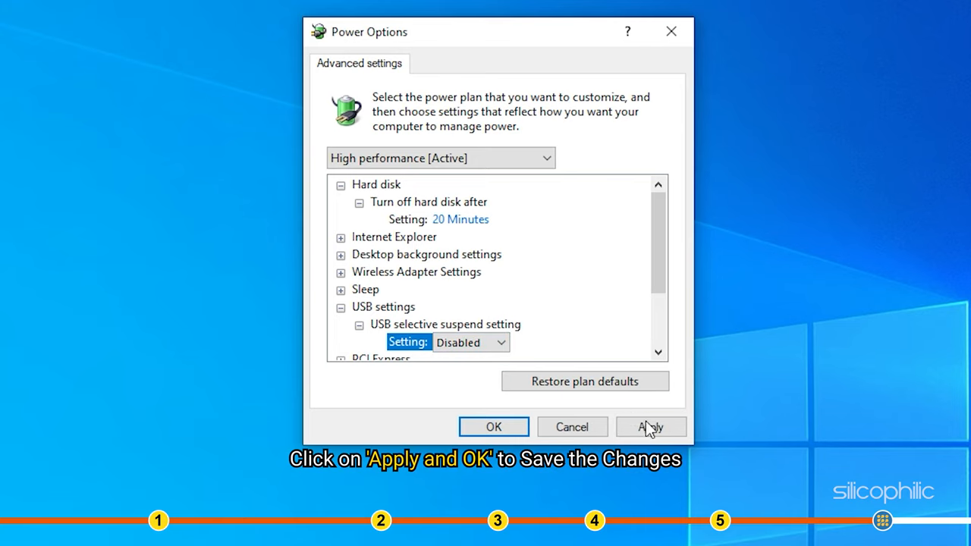
click(651, 427)
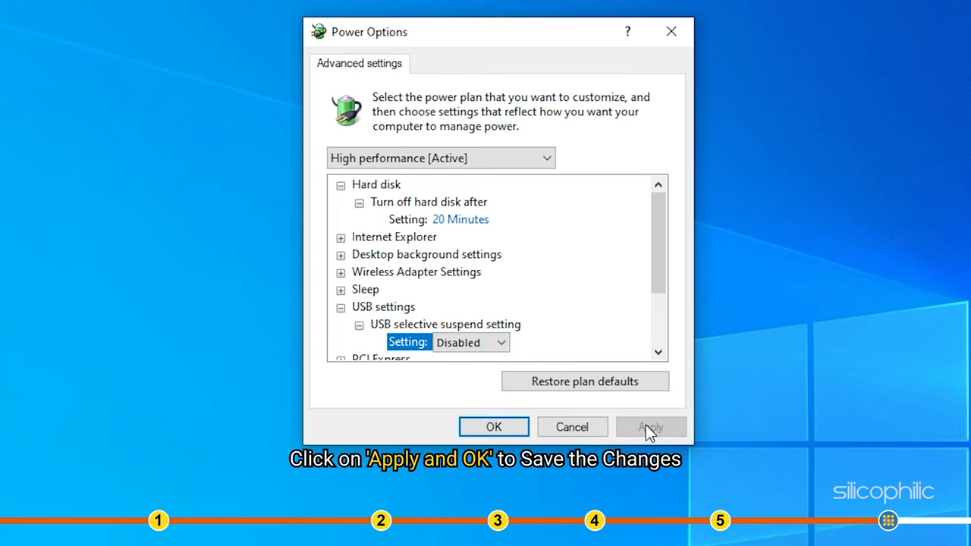
click(493, 427)
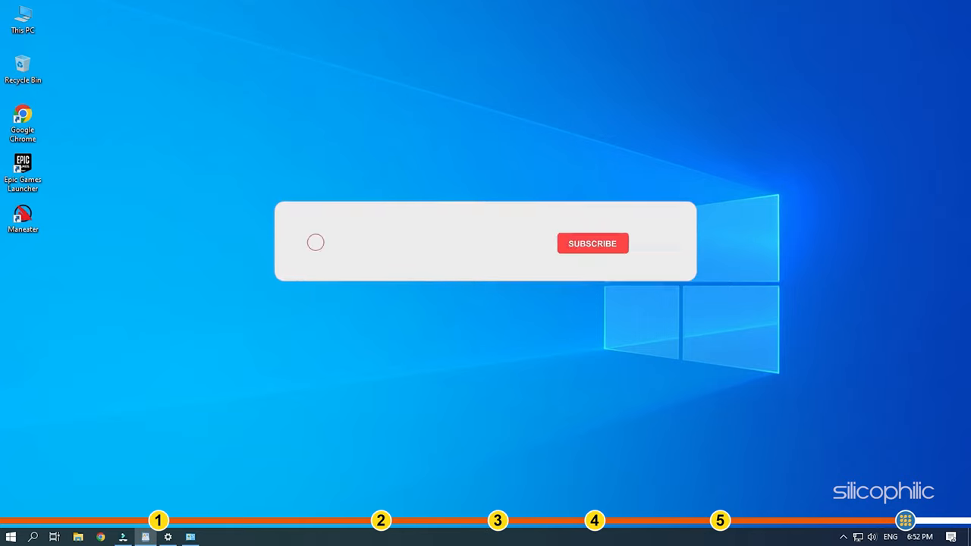
click(593, 243)
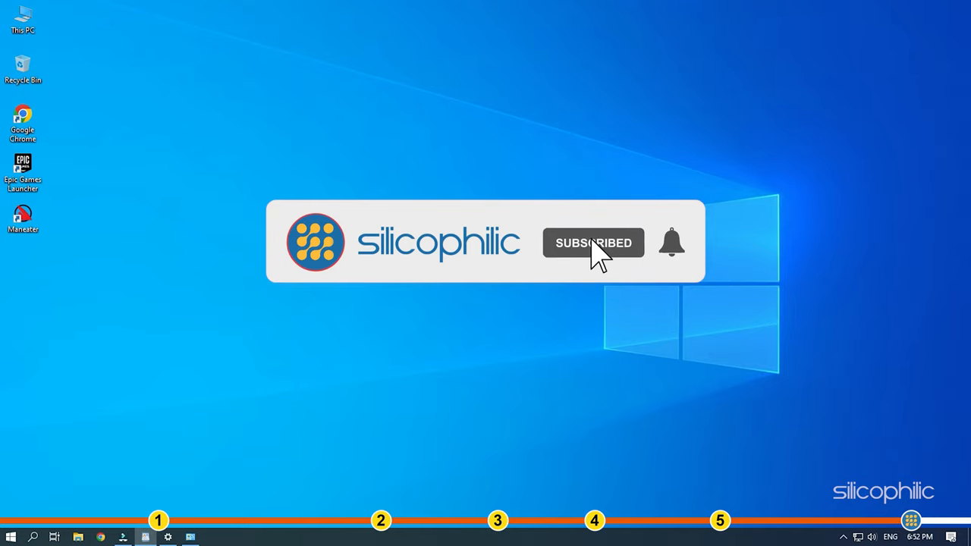